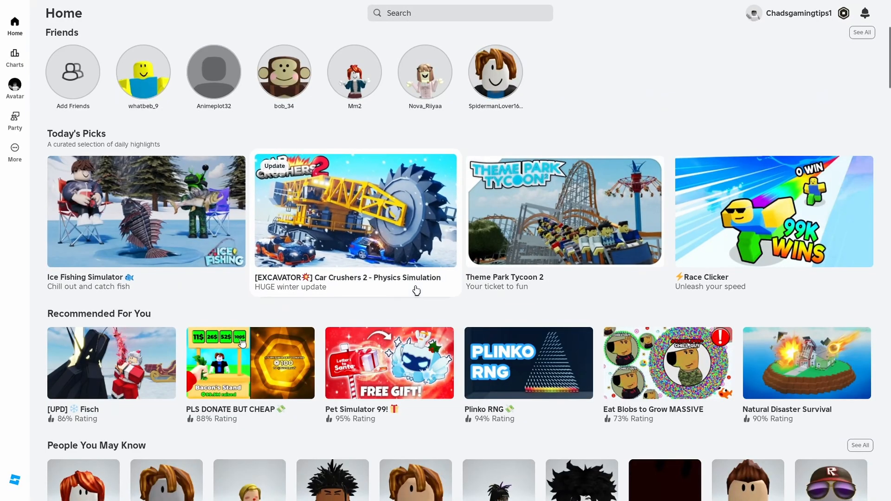
mouse_move(553, 113)
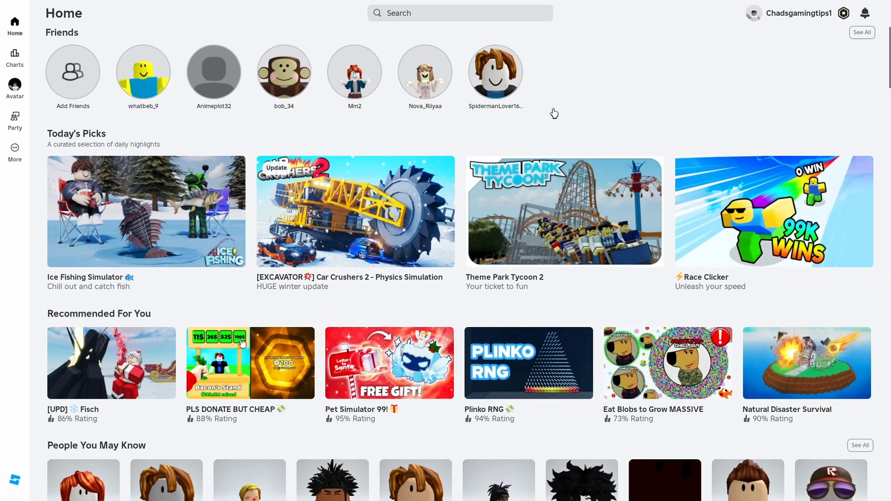
mouse_move(183, 128)
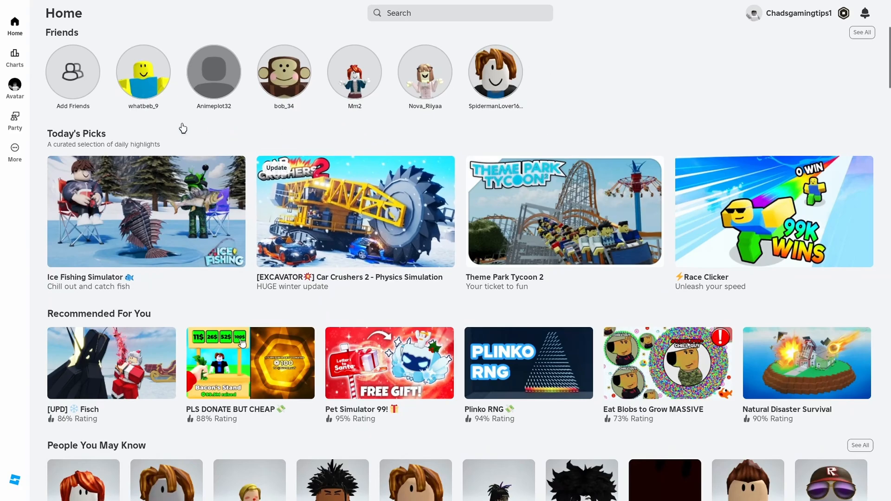
mouse_move(15, 158)
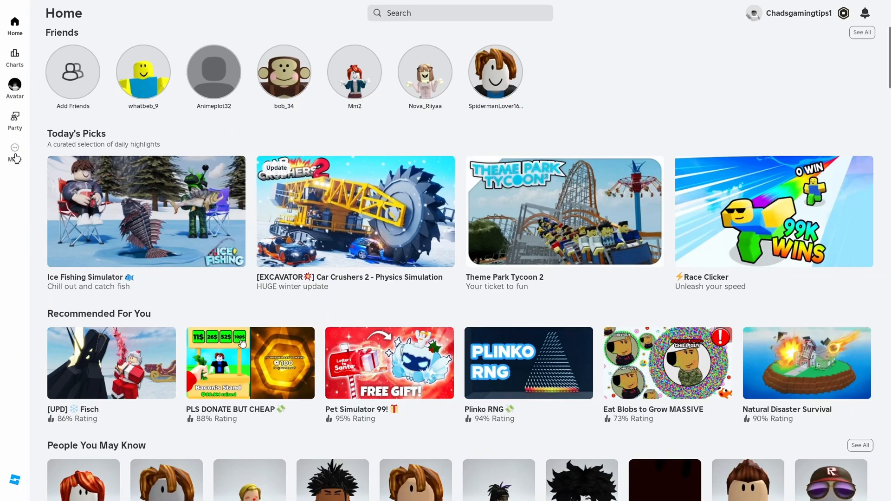
- Open the More page from the sidebar and go to the Settings tile
click(14, 151)
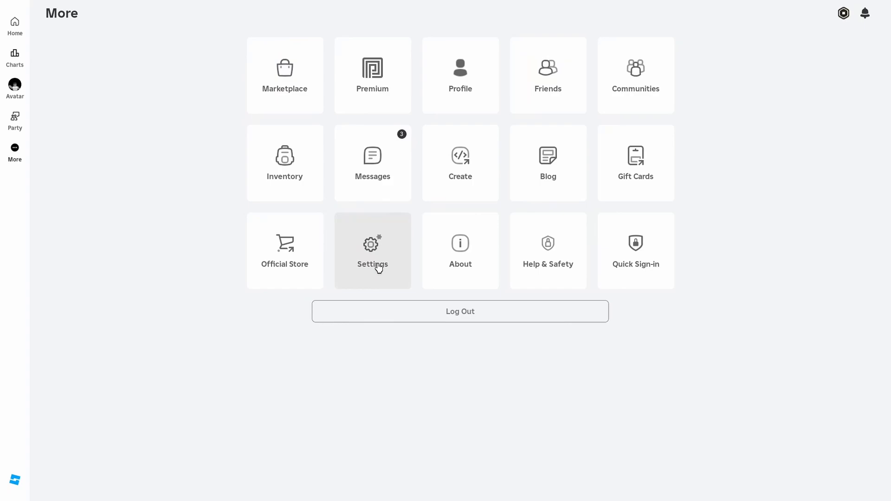
click(372, 250)
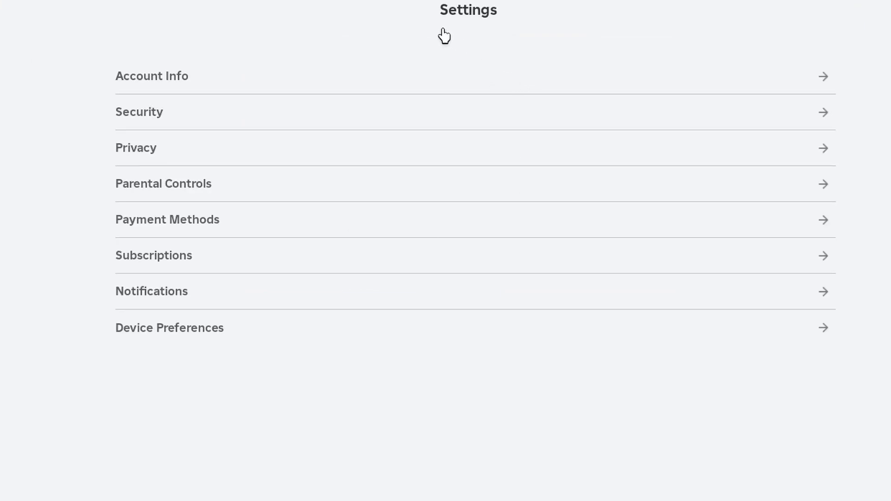
mouse_move(182, 156)
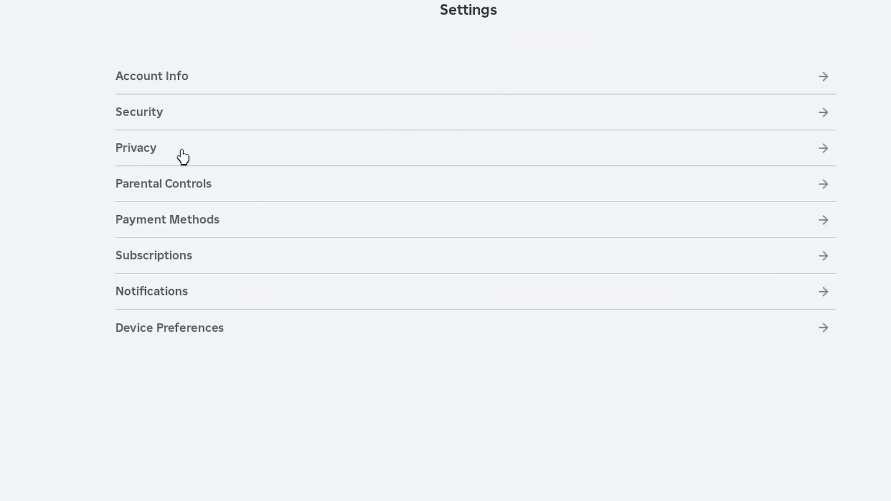
- Open Privacy settings and then the Communication options
click(136, 147)
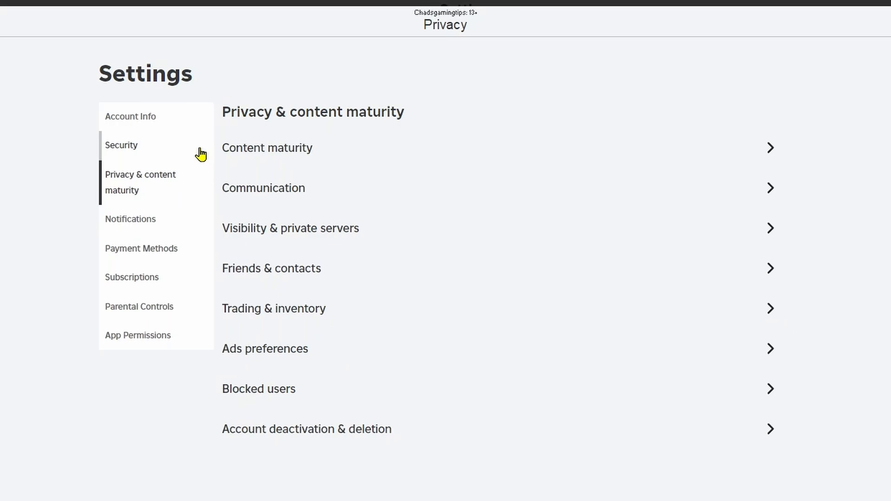
mouse_move(398, 110)
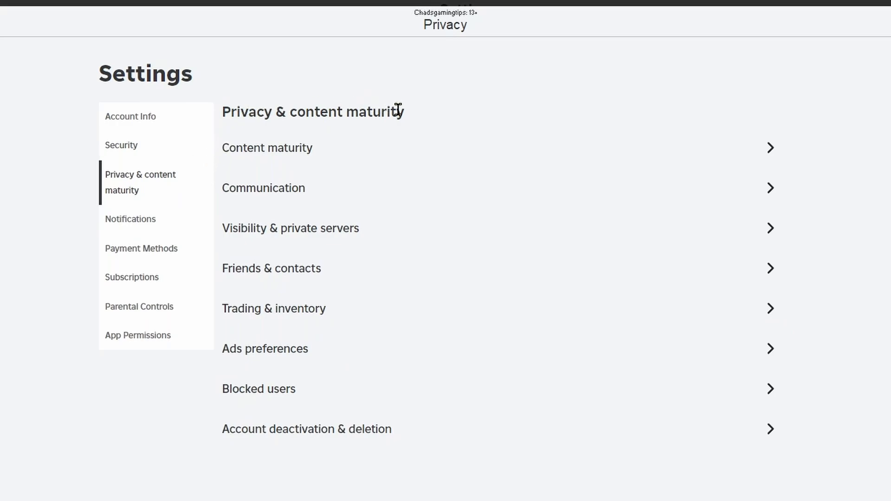
mouse_move(438, 159)
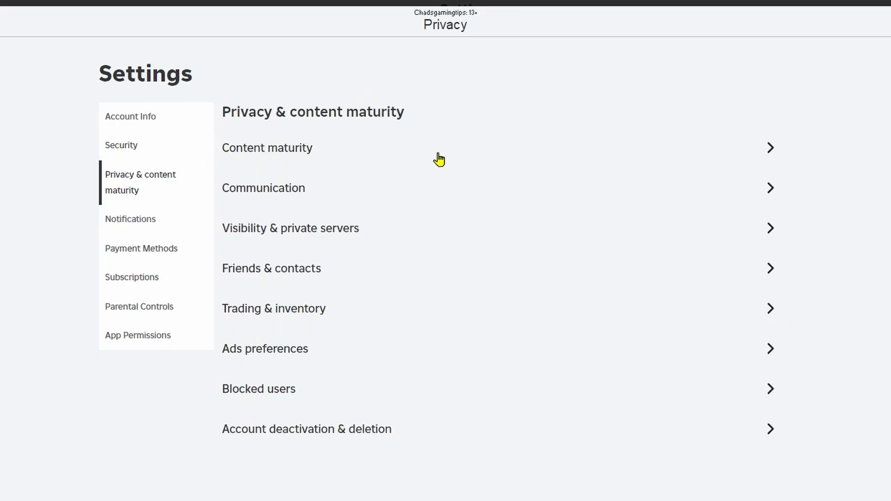
click(263, 187)
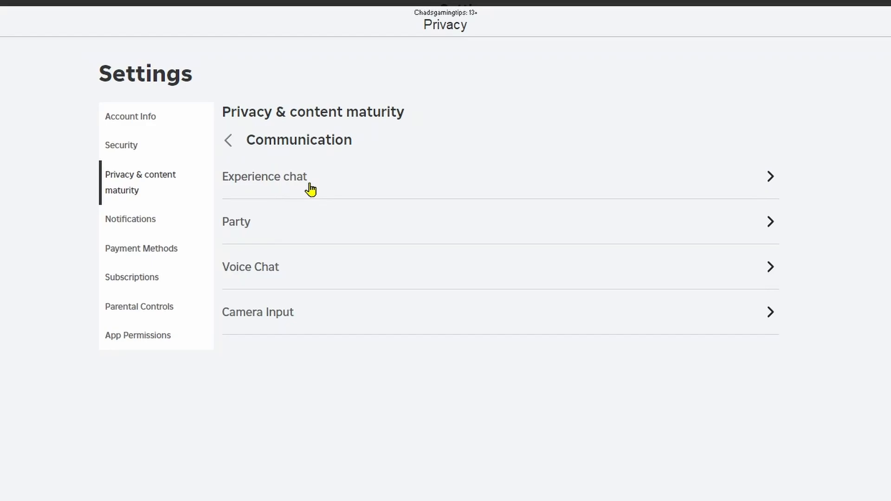
mouse_move(314, 183)
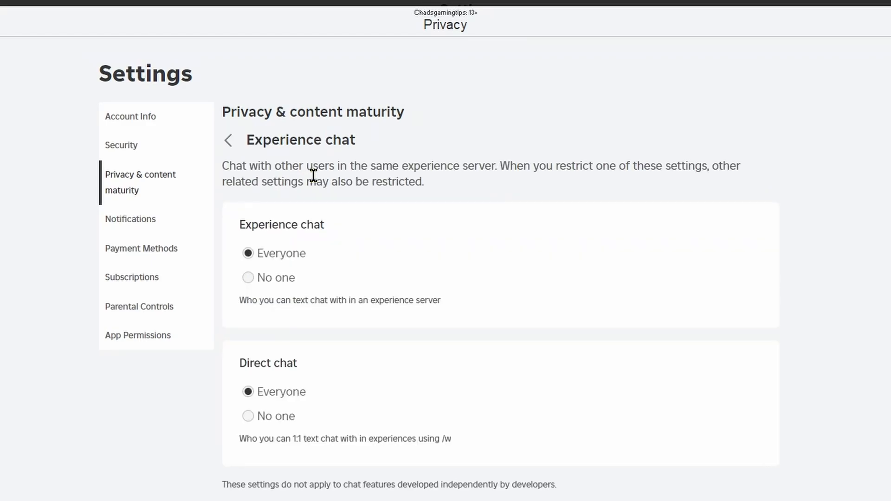
- Confirm Experience chat and Direct chat are both on Everyone, then return to Communication
double_click(281, 225)
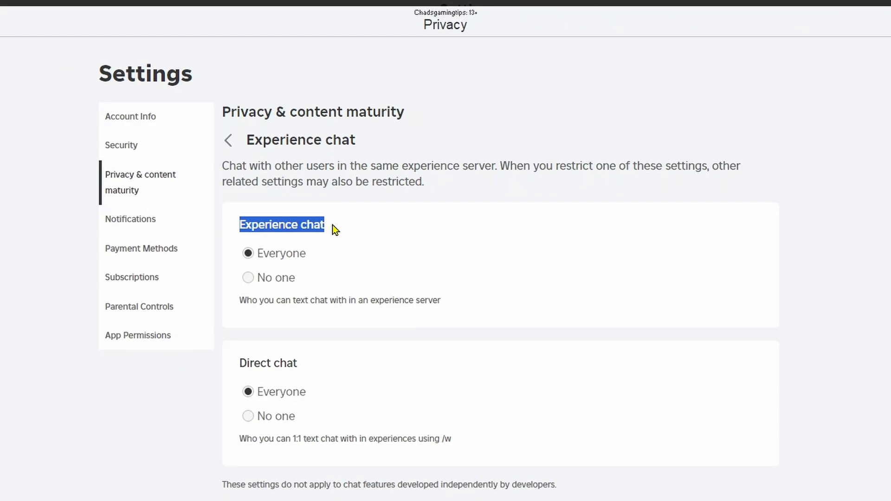
mouse_move(317, 296)
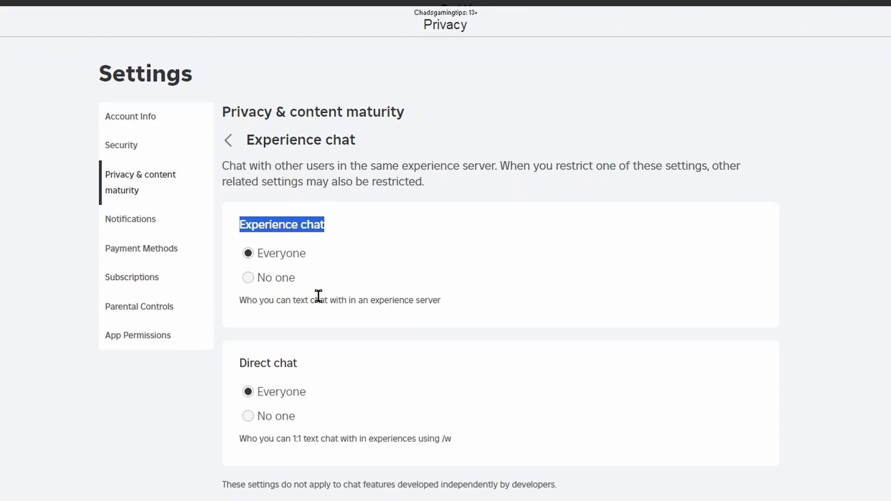
mouse_move(421, 298)
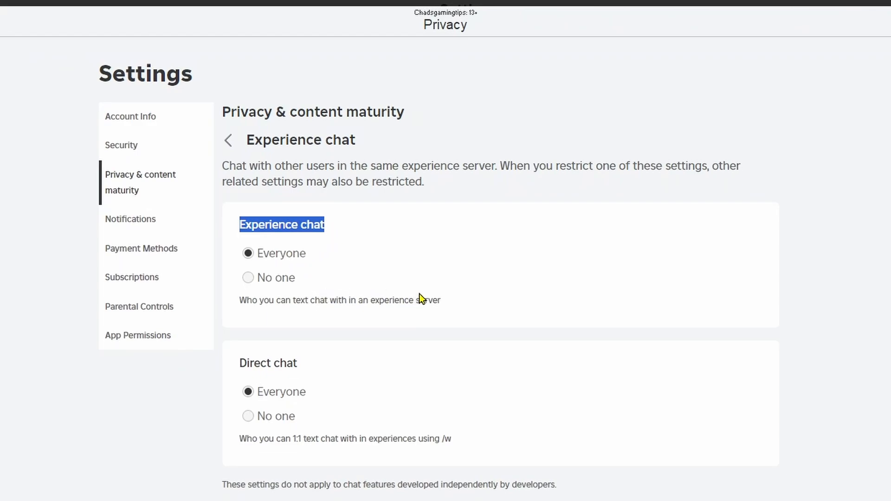
mouse_move(238, 362)
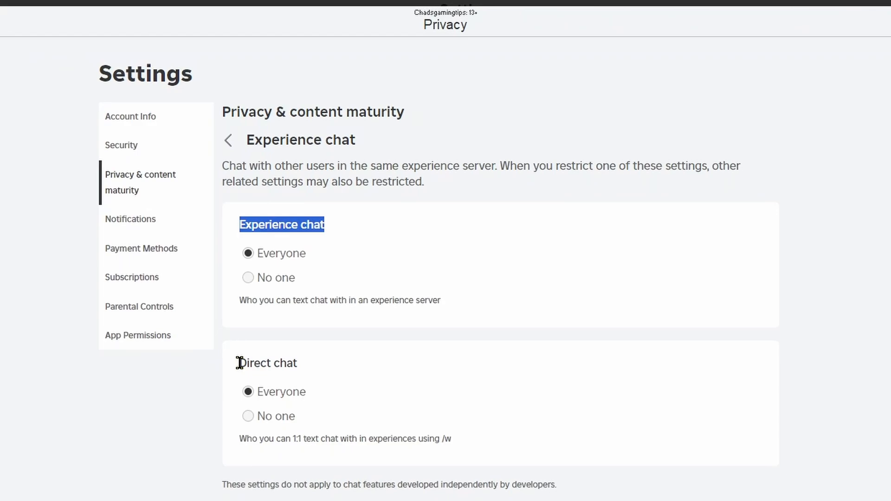
double_click(267, 363)
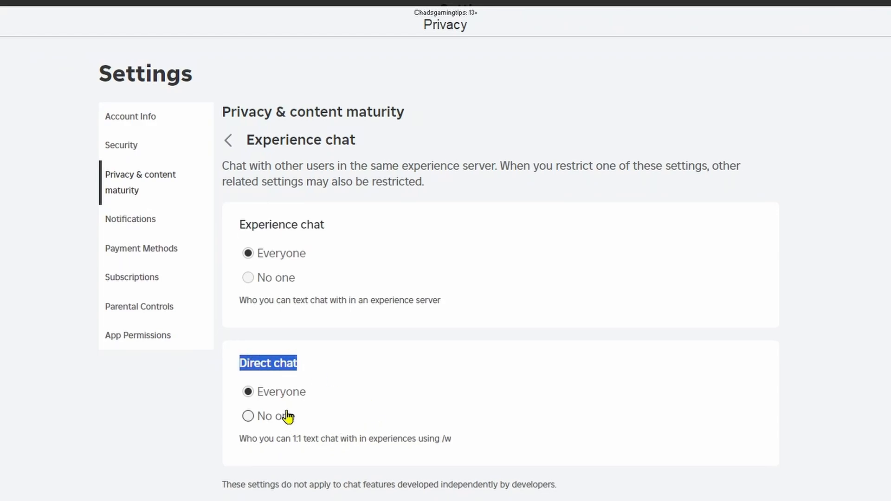
mouse_move(316, 393)
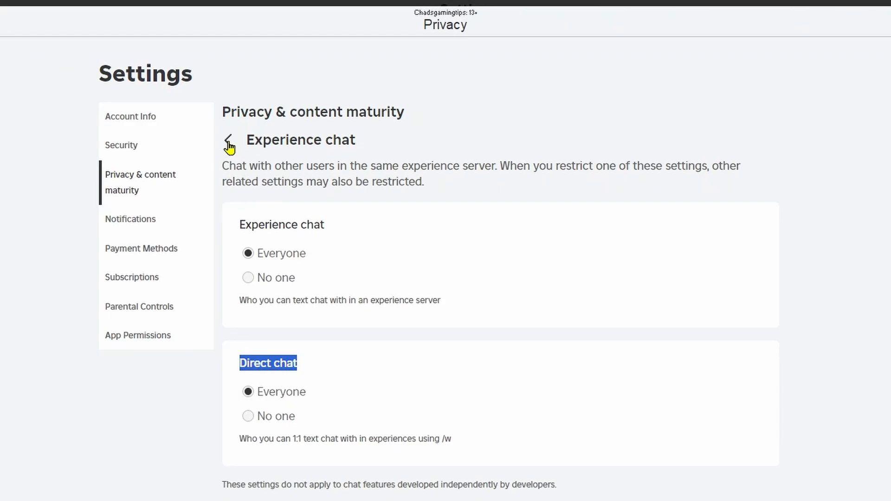
click(228, 140)
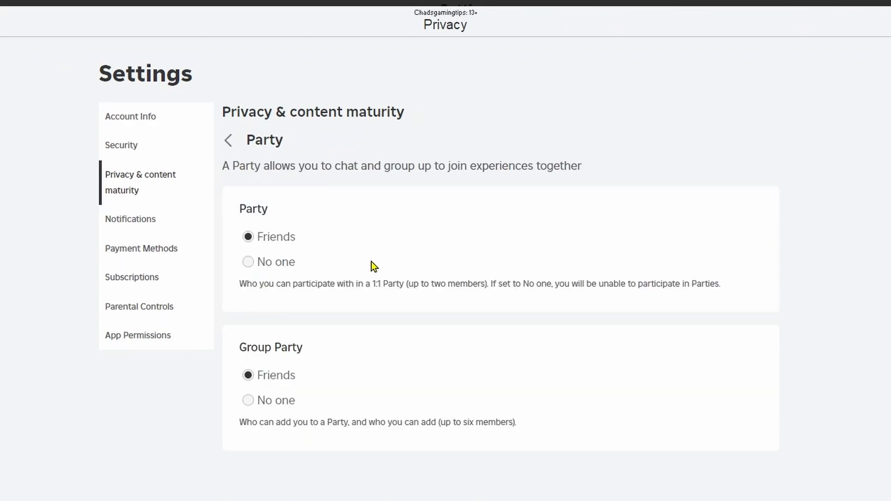
mouse_move(384, 309)
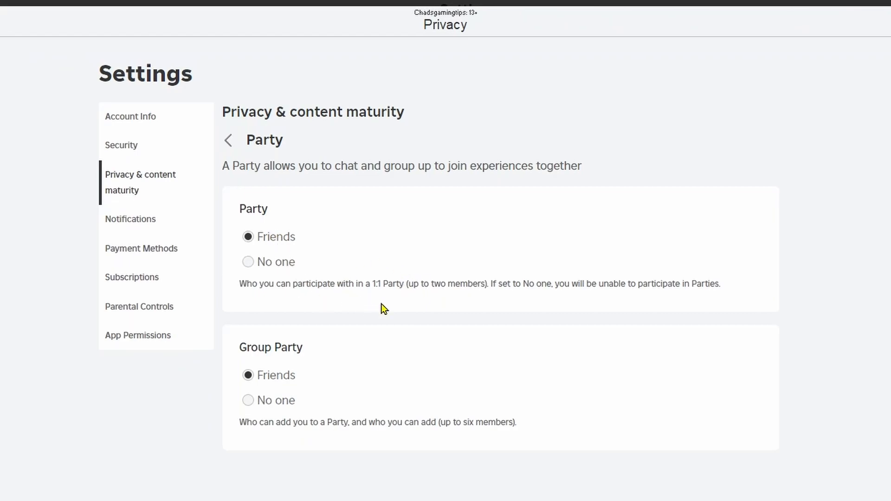
mouse_move(374, 284)
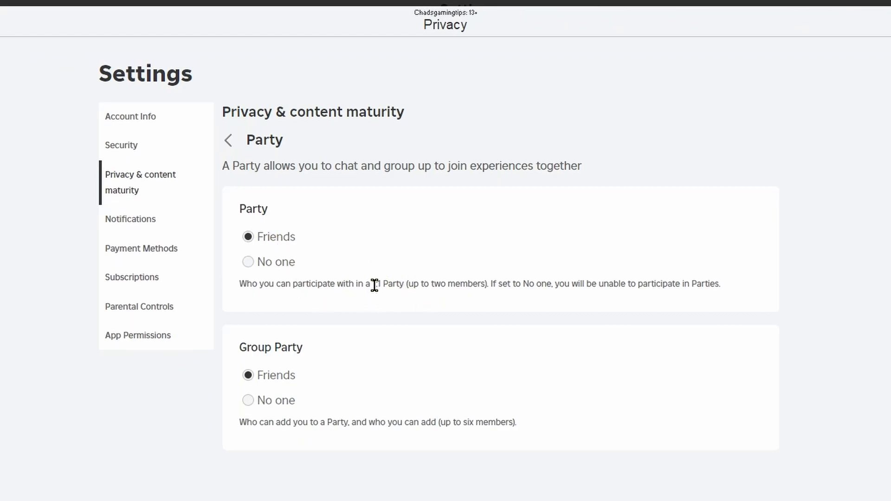
mouse_move(240, 352)
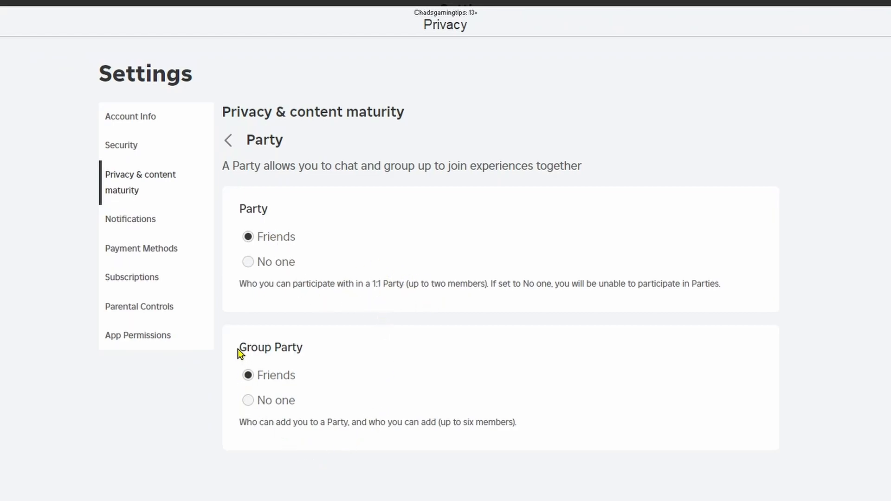
- Check that Group Party stays limited to Friends, then go back
double_click(271, 347)
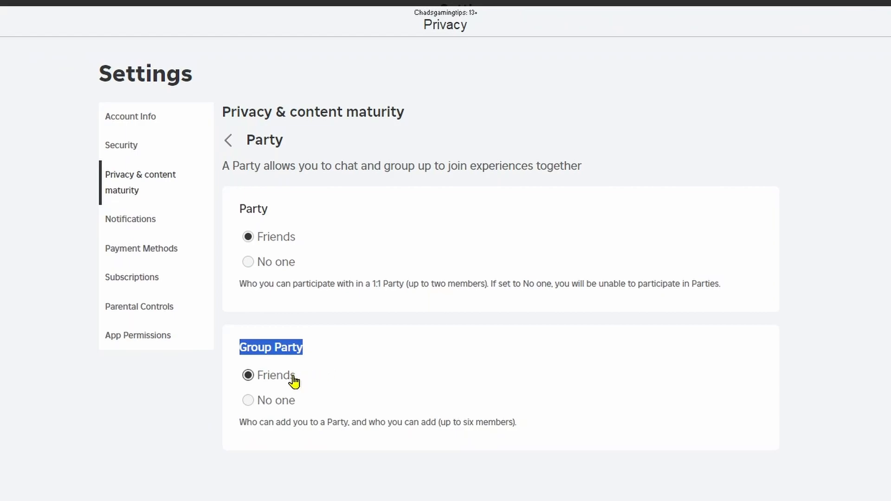
click(227, 140)
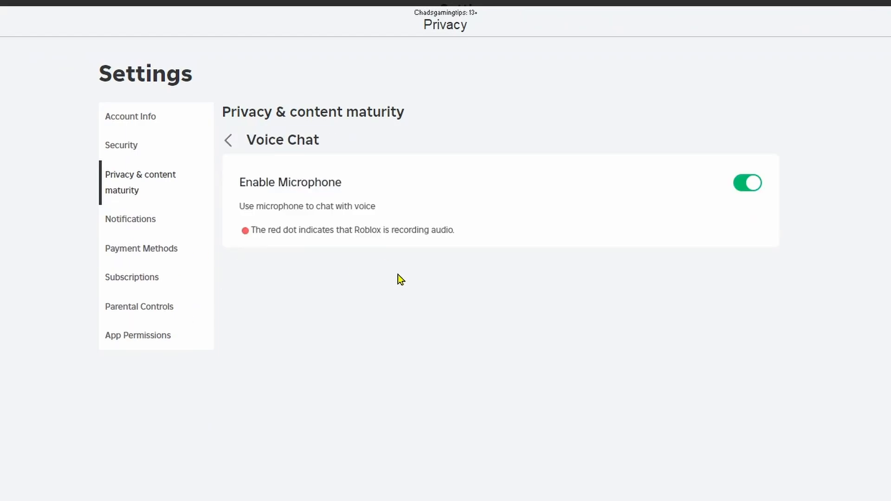
mouse_move(492, 243)
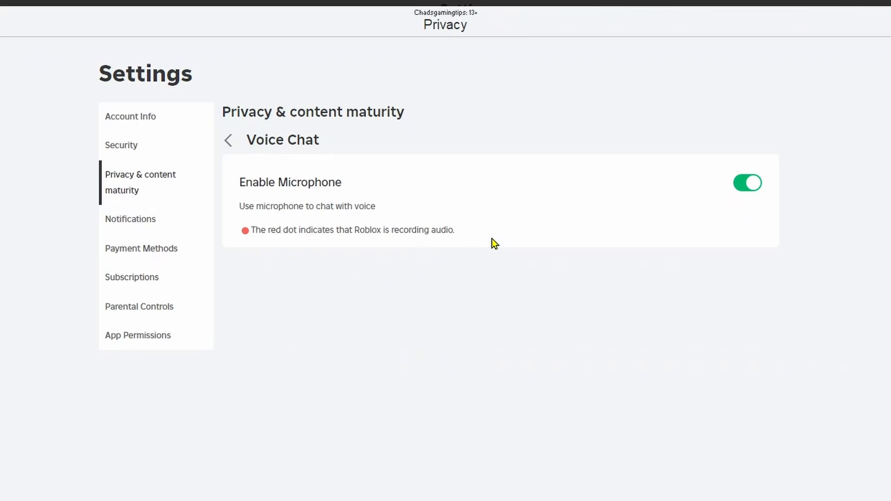
mouse_move(367, 231)
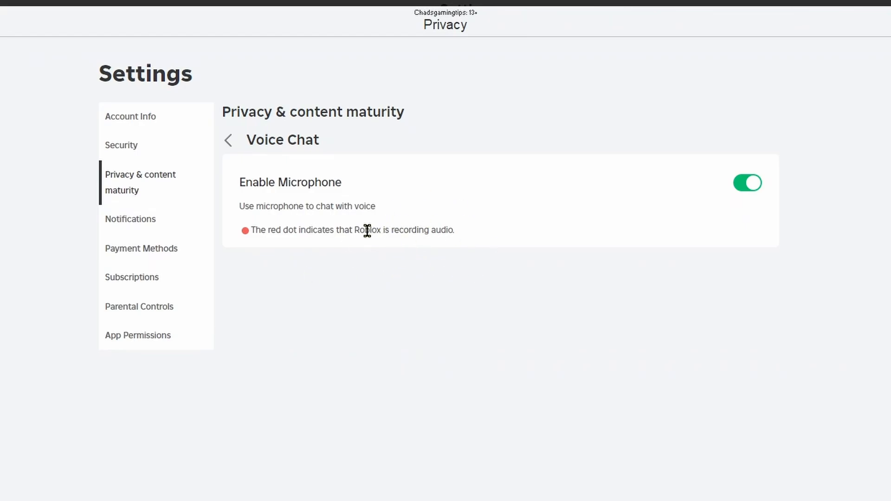
- Leave the Voice Chat page with the microphone enabled
click(228, 140)
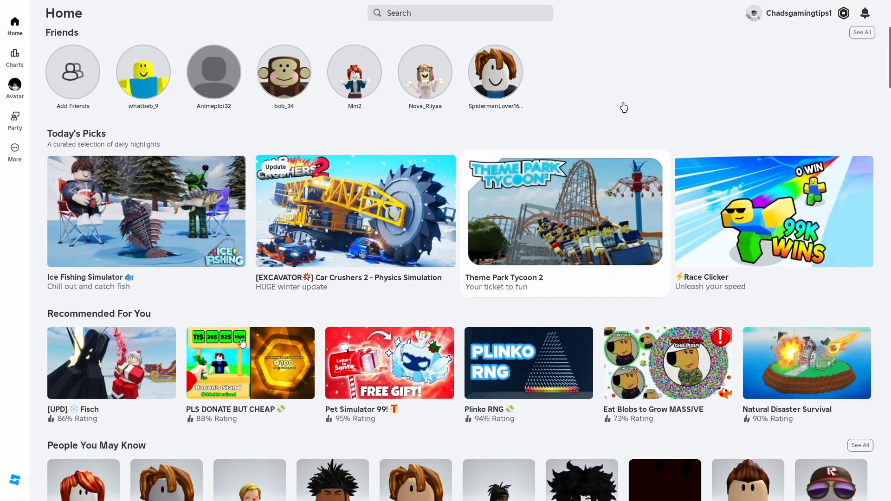
mouse_move(435, 144)
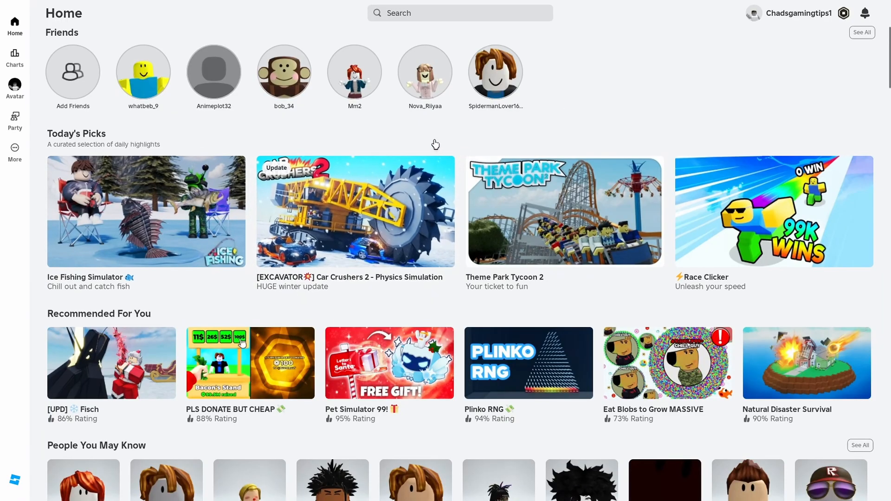
mouse_move(494, 78)
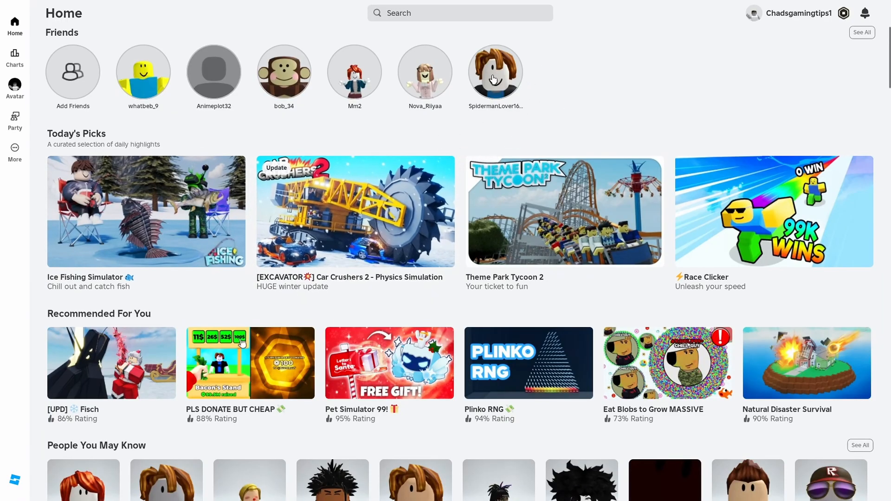